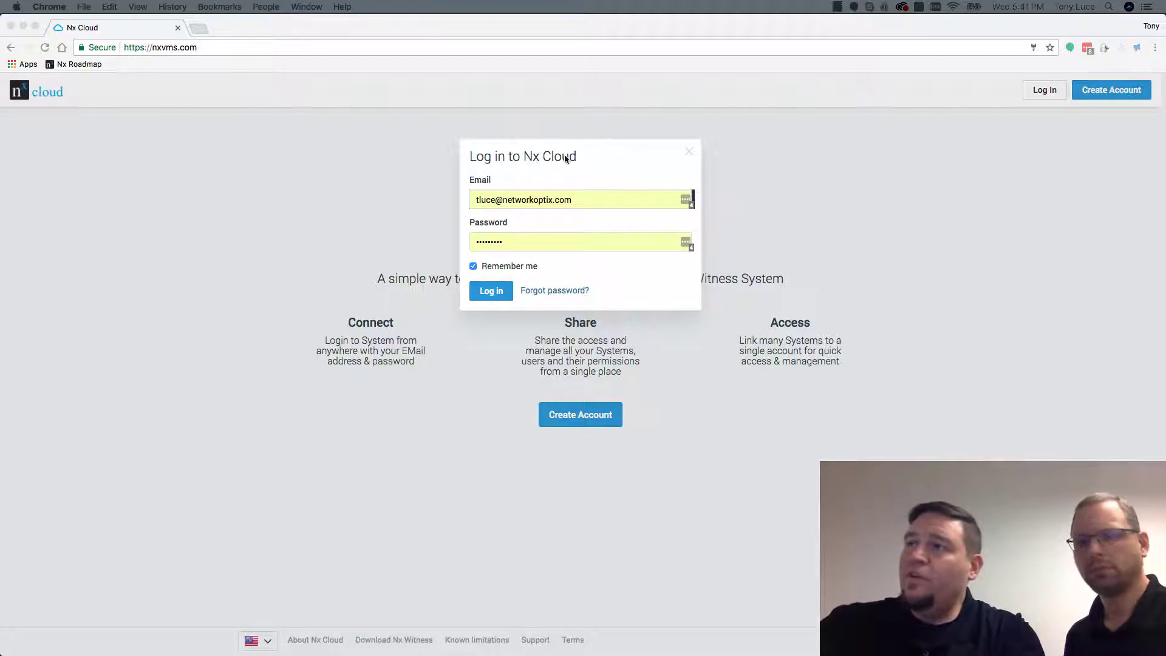
Step: Log in to the Nx Cloud account to reach the Systems page
click(490, 290)
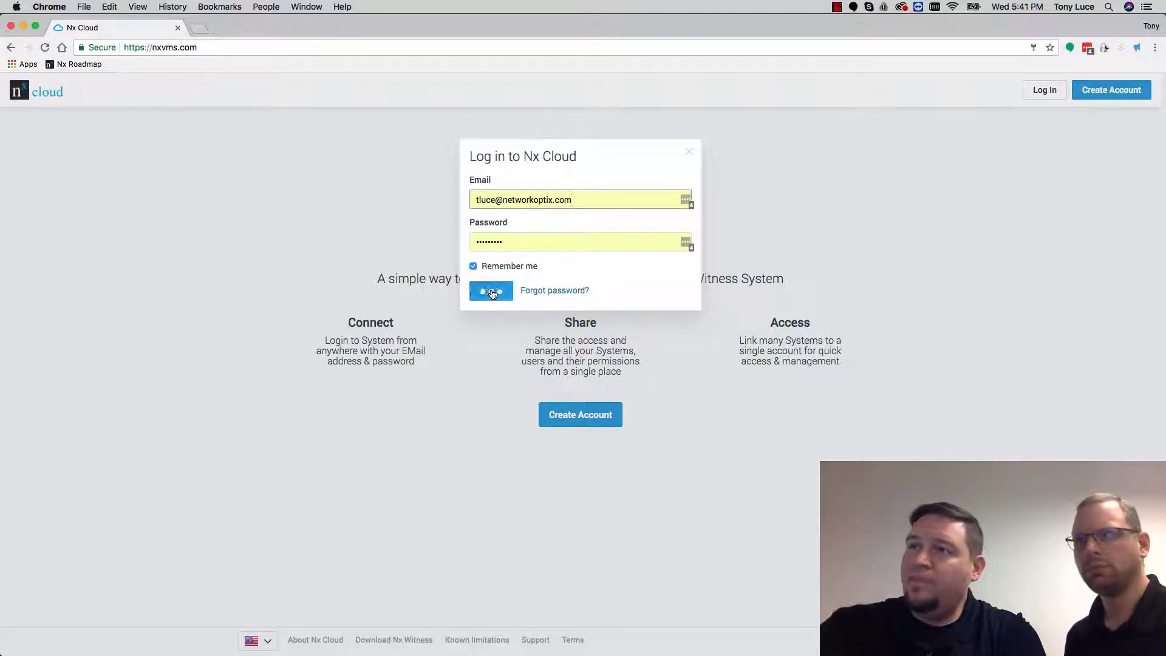
click(489, 290)
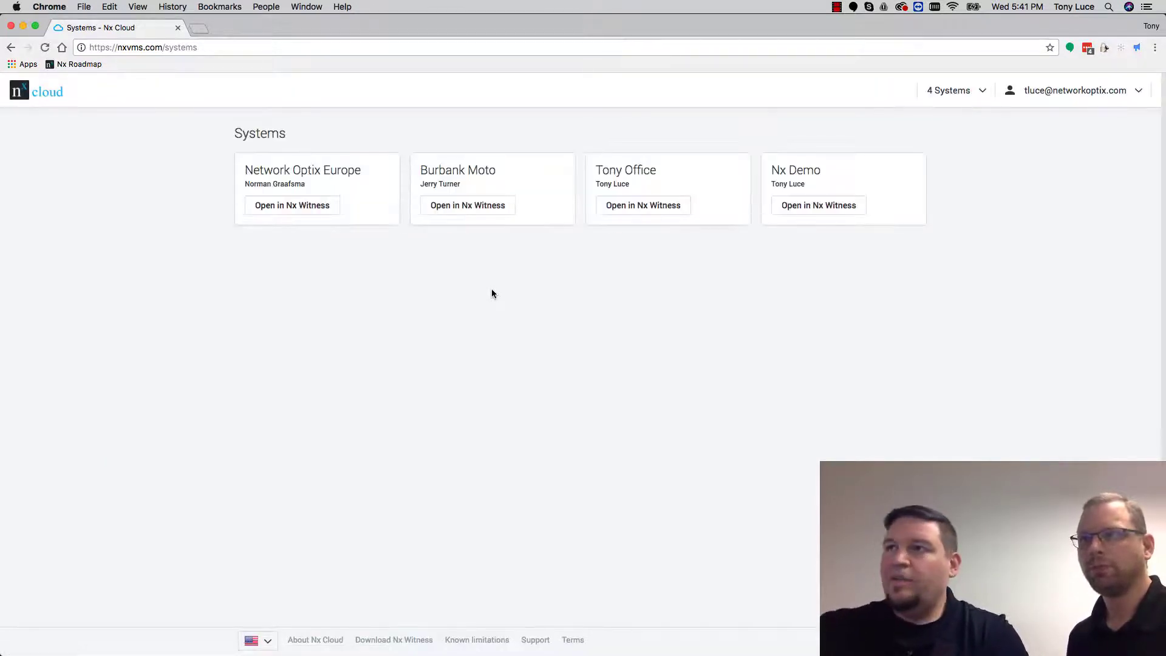
Step: Open the Network Optix Europe system's settings page
click(302, 170)
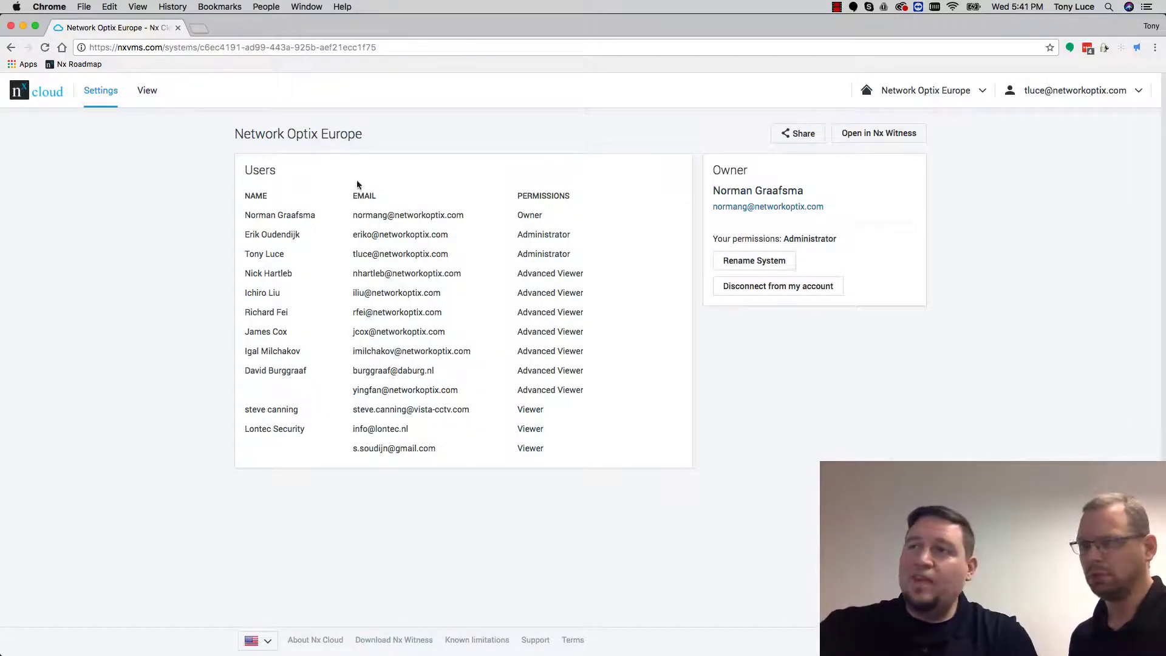
mouse_move(402, 184)
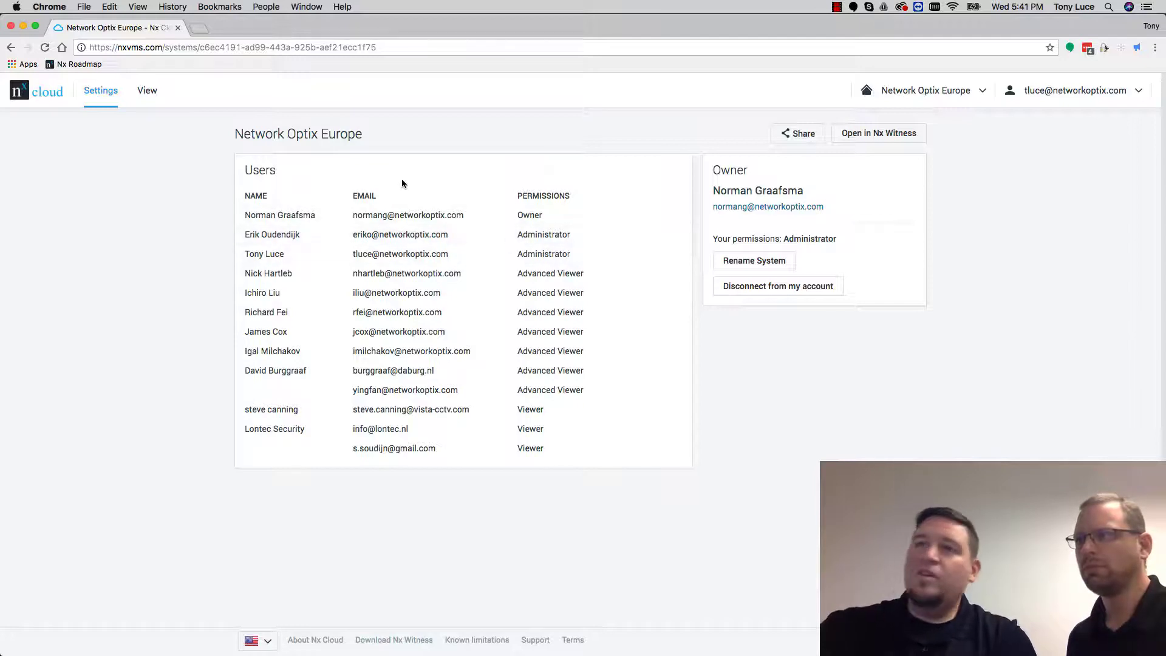
mouse_move(147, 90)
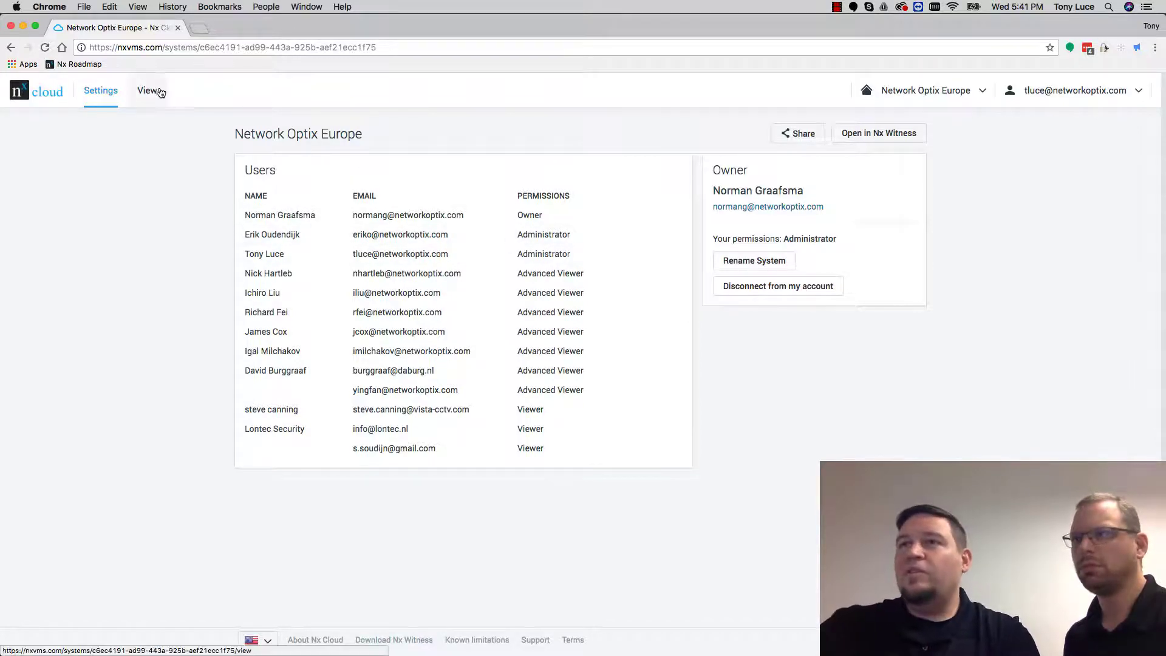
Step: View the Hanwha Fisheye live feed, checking stream quality options and full screen
click(147, 90)
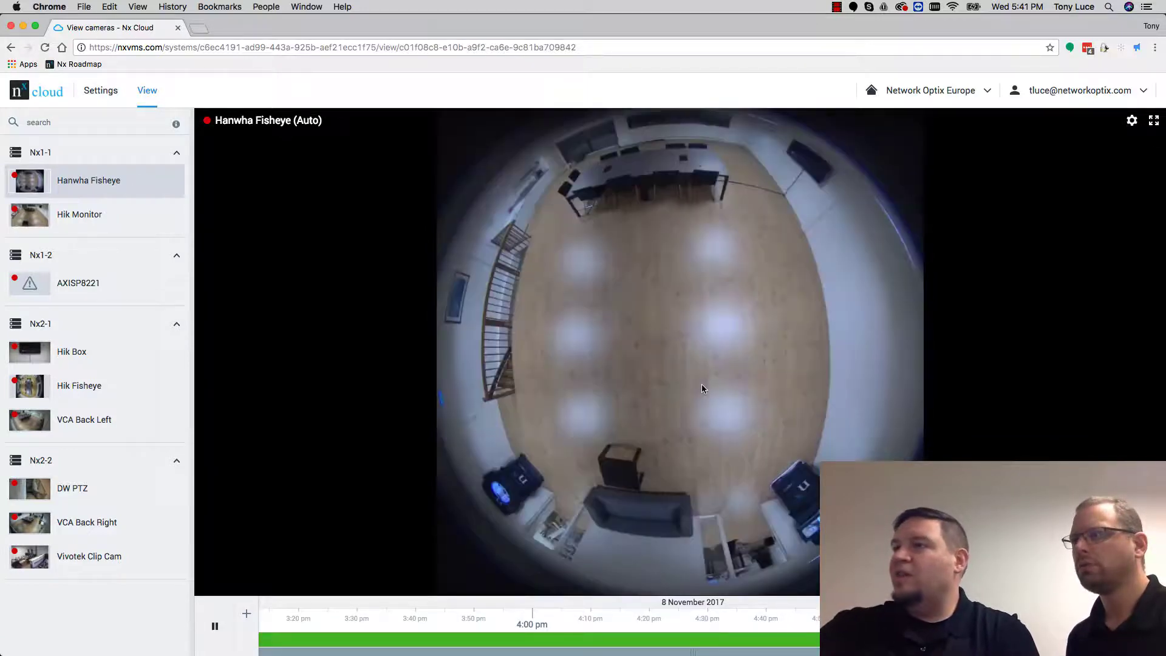
click(1131, 120)
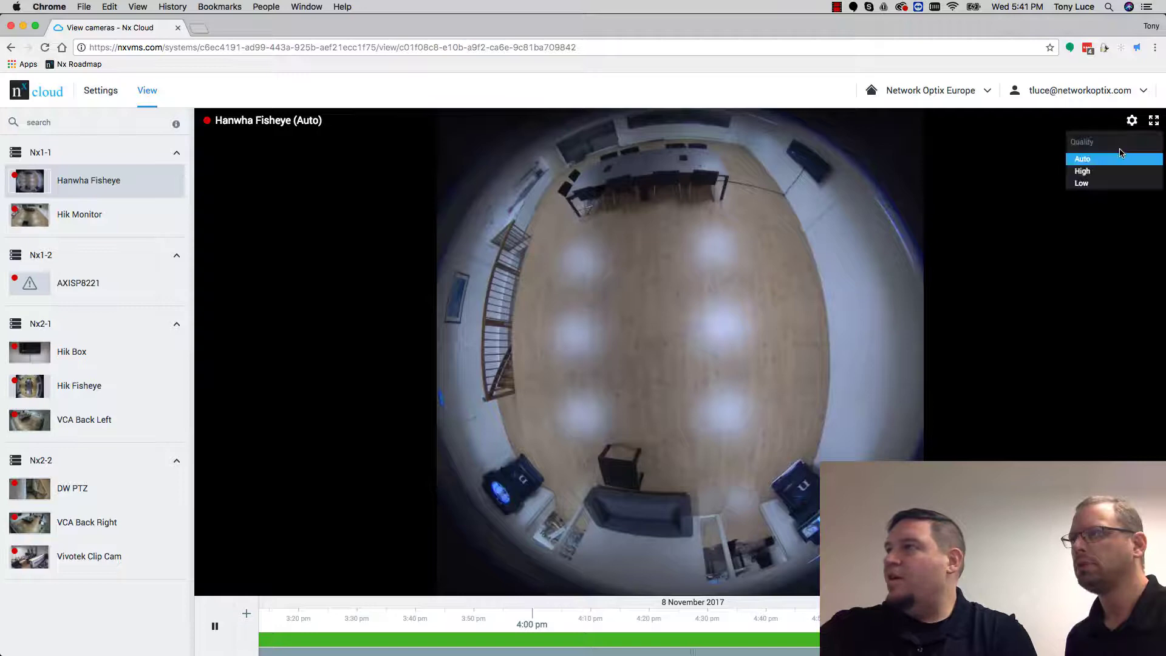
mouse_move(1082, 171)
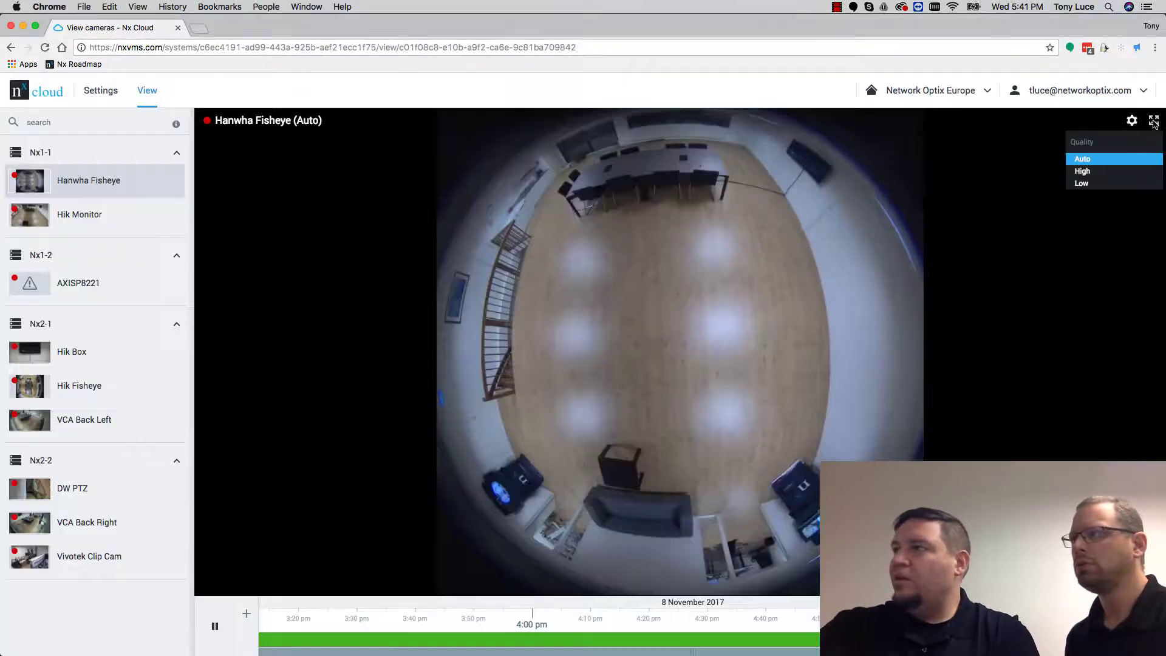
click(1154, 120)
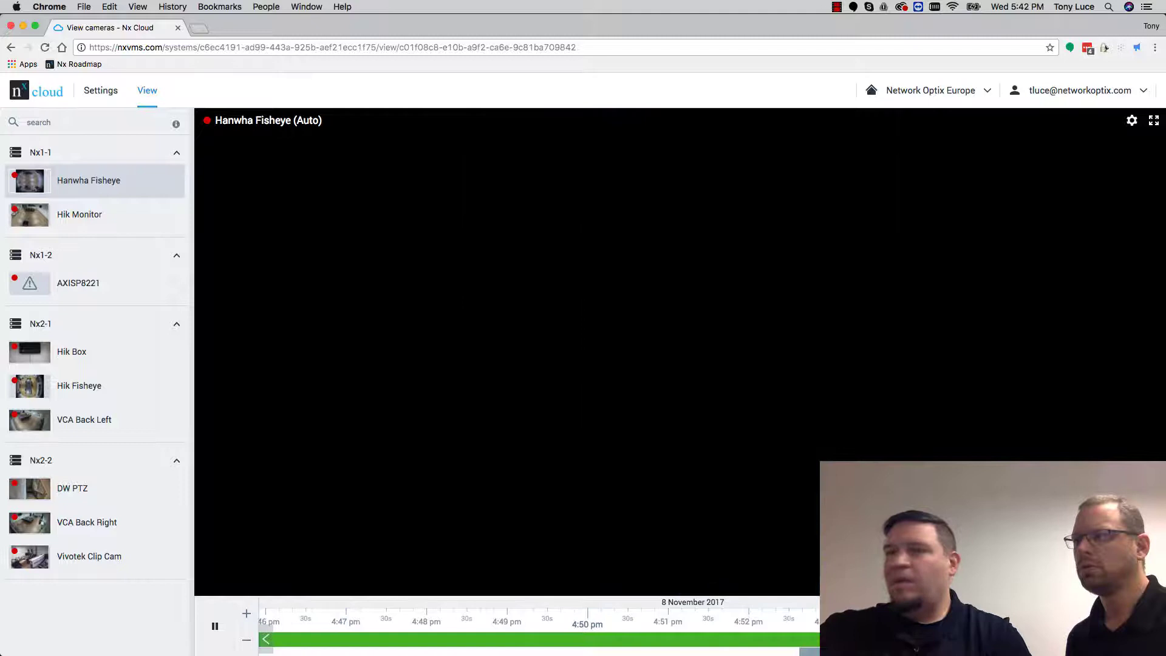
mouse_move(107, 399)
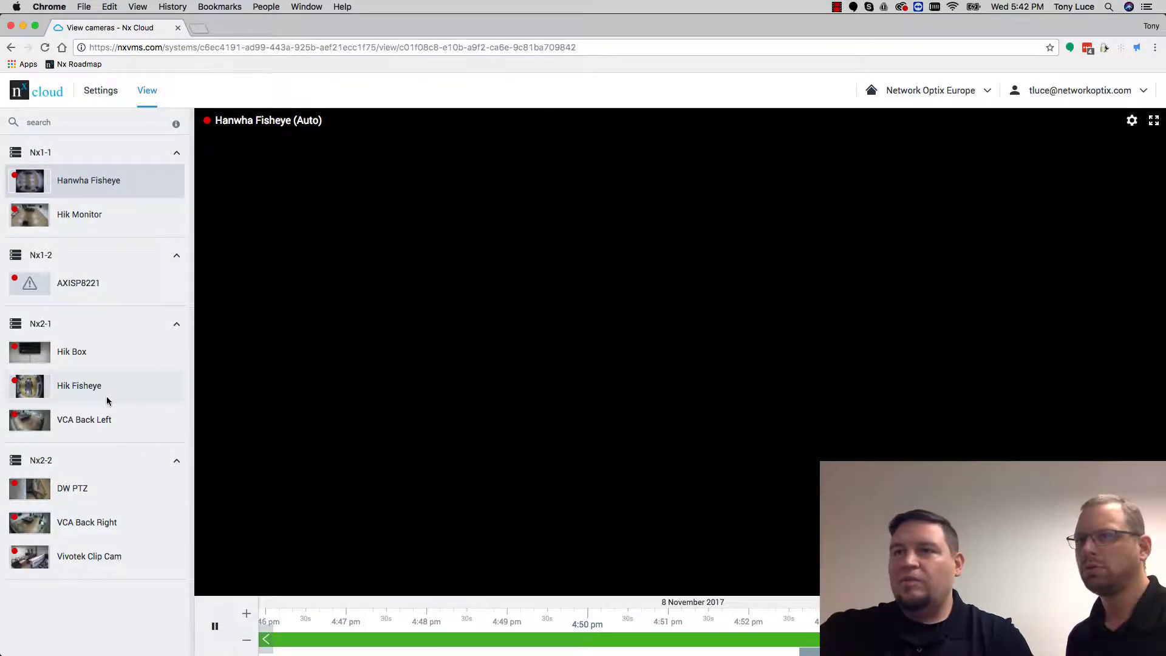
Step: Switch the viewer to the Hik Fisheye camera
click(79, 386)
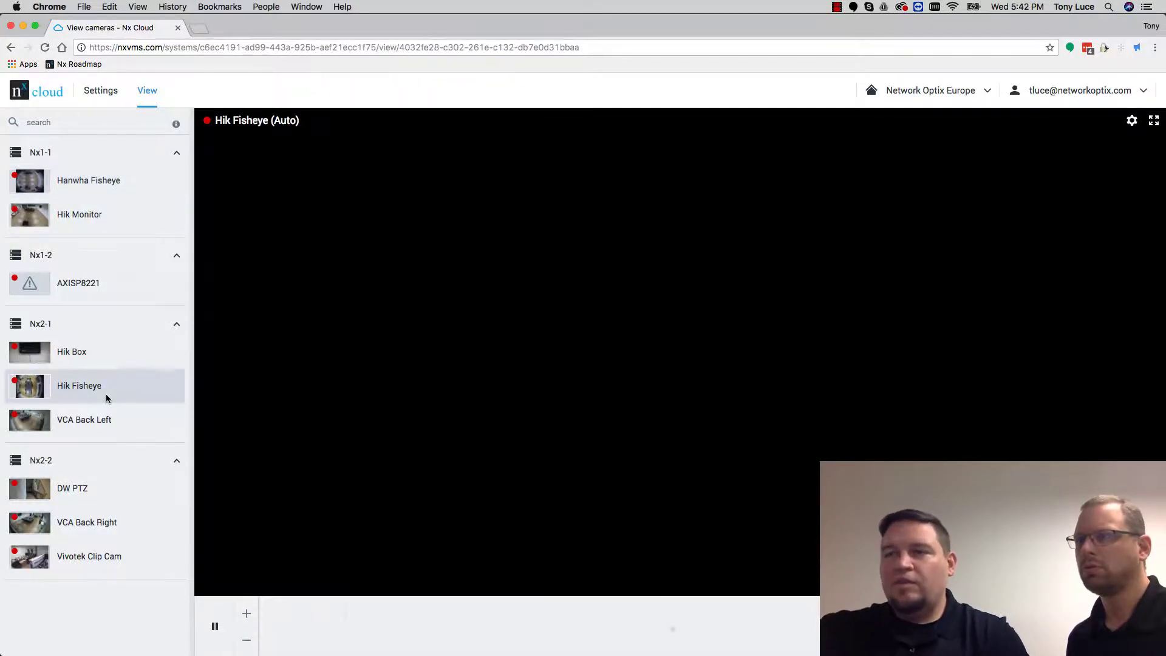